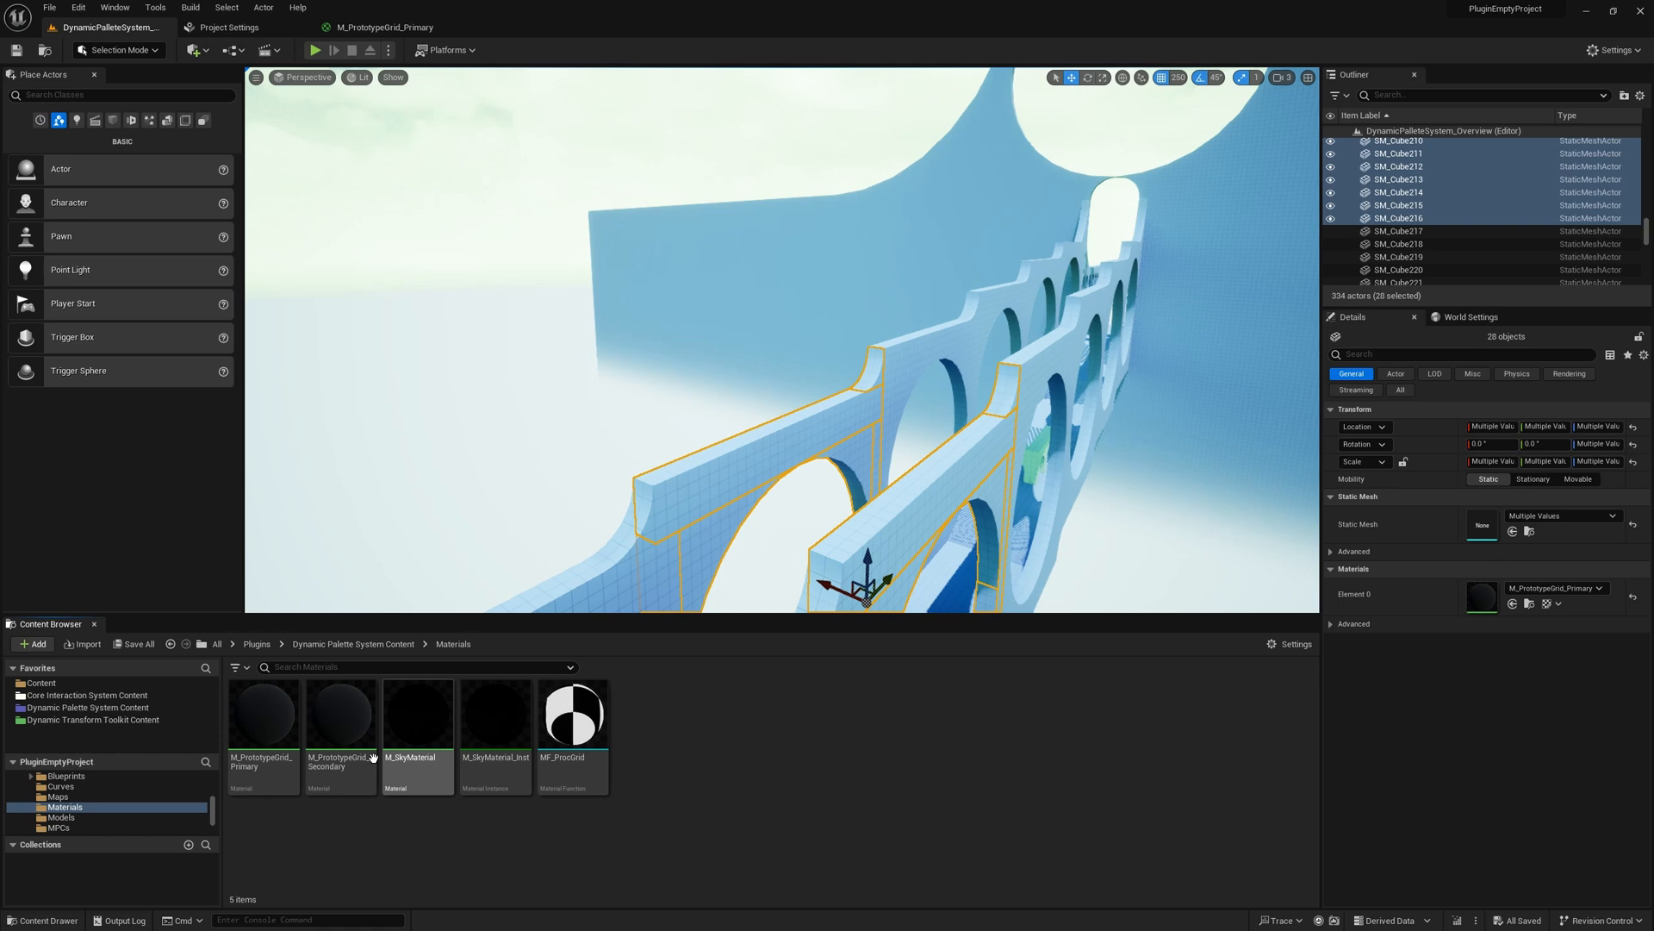
Step: Create a Material Parameter Collection with one scalar parameter and select the GridColor node reading MPC_Master in M_PrototypeGrid_Primary
{"action": "double_click", "coordinate": [262, 712]}
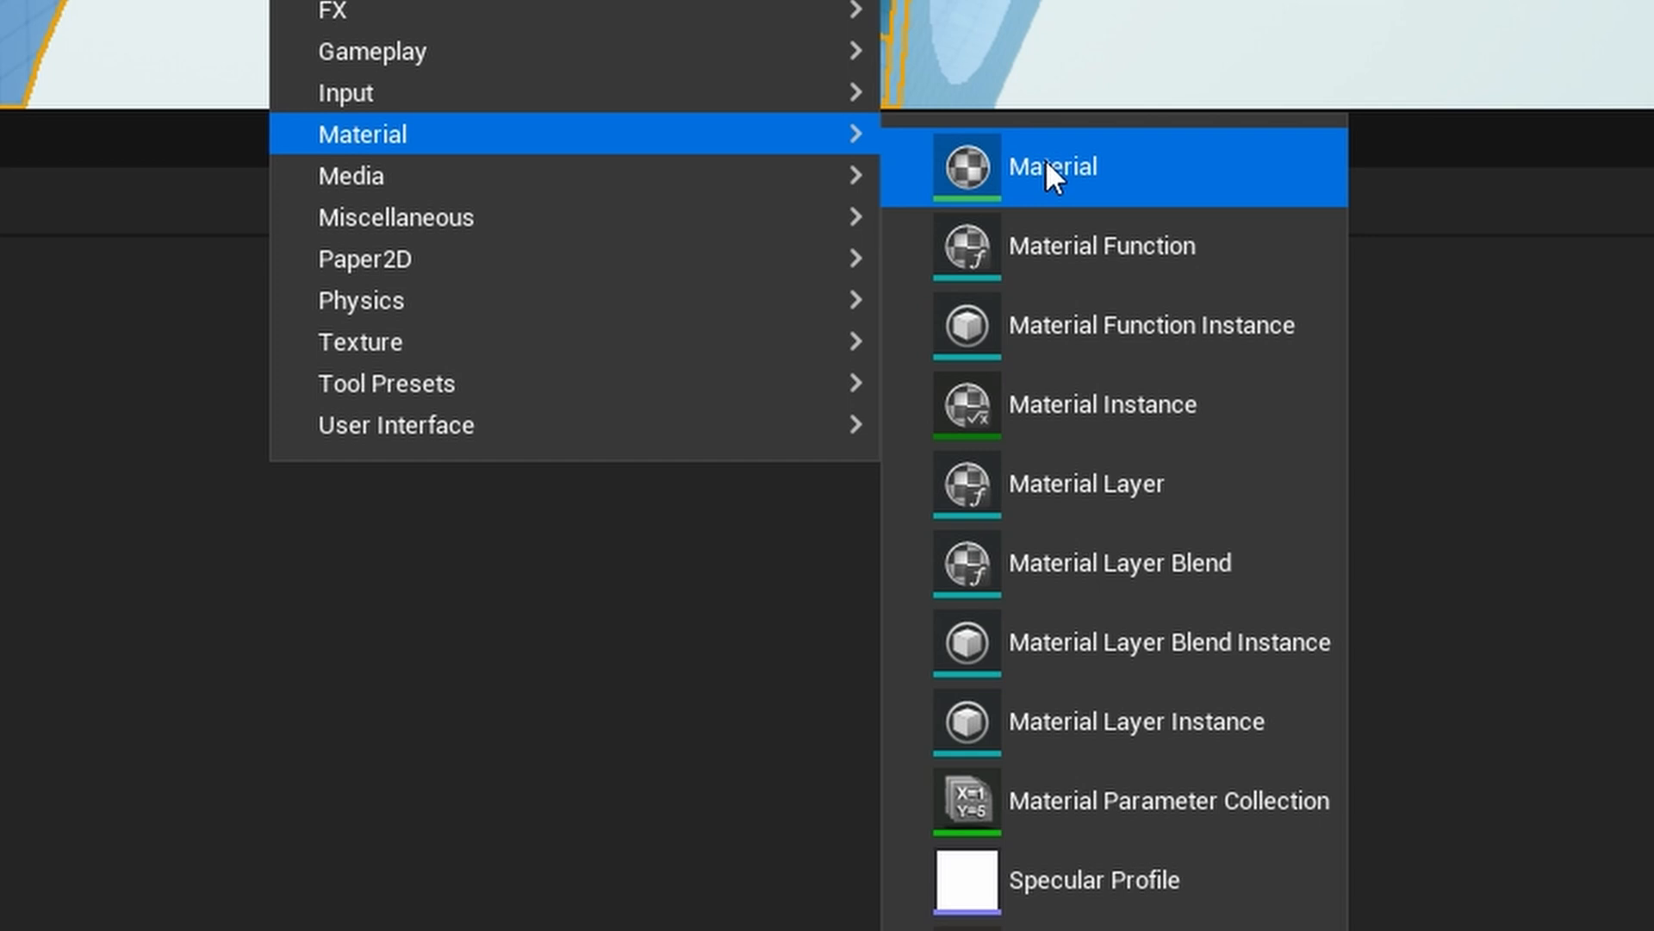
{"action": "mouse_move", "coordinate": [1199, 812]}
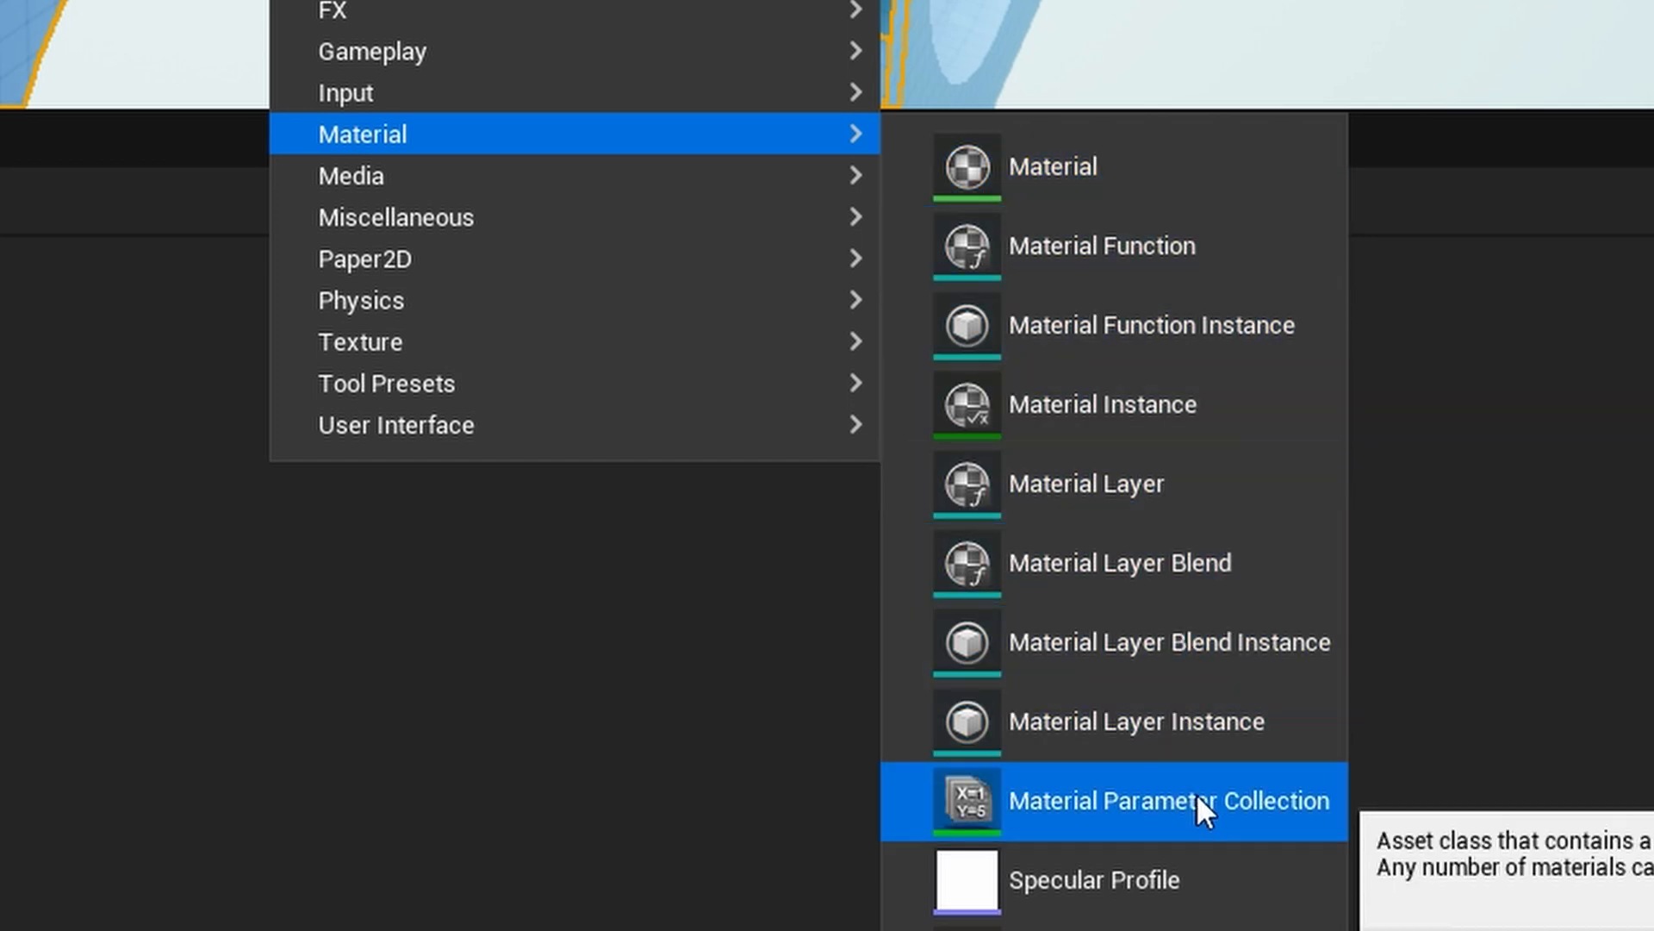
{"action": "left_click", "coordinate": [1169, 800]}
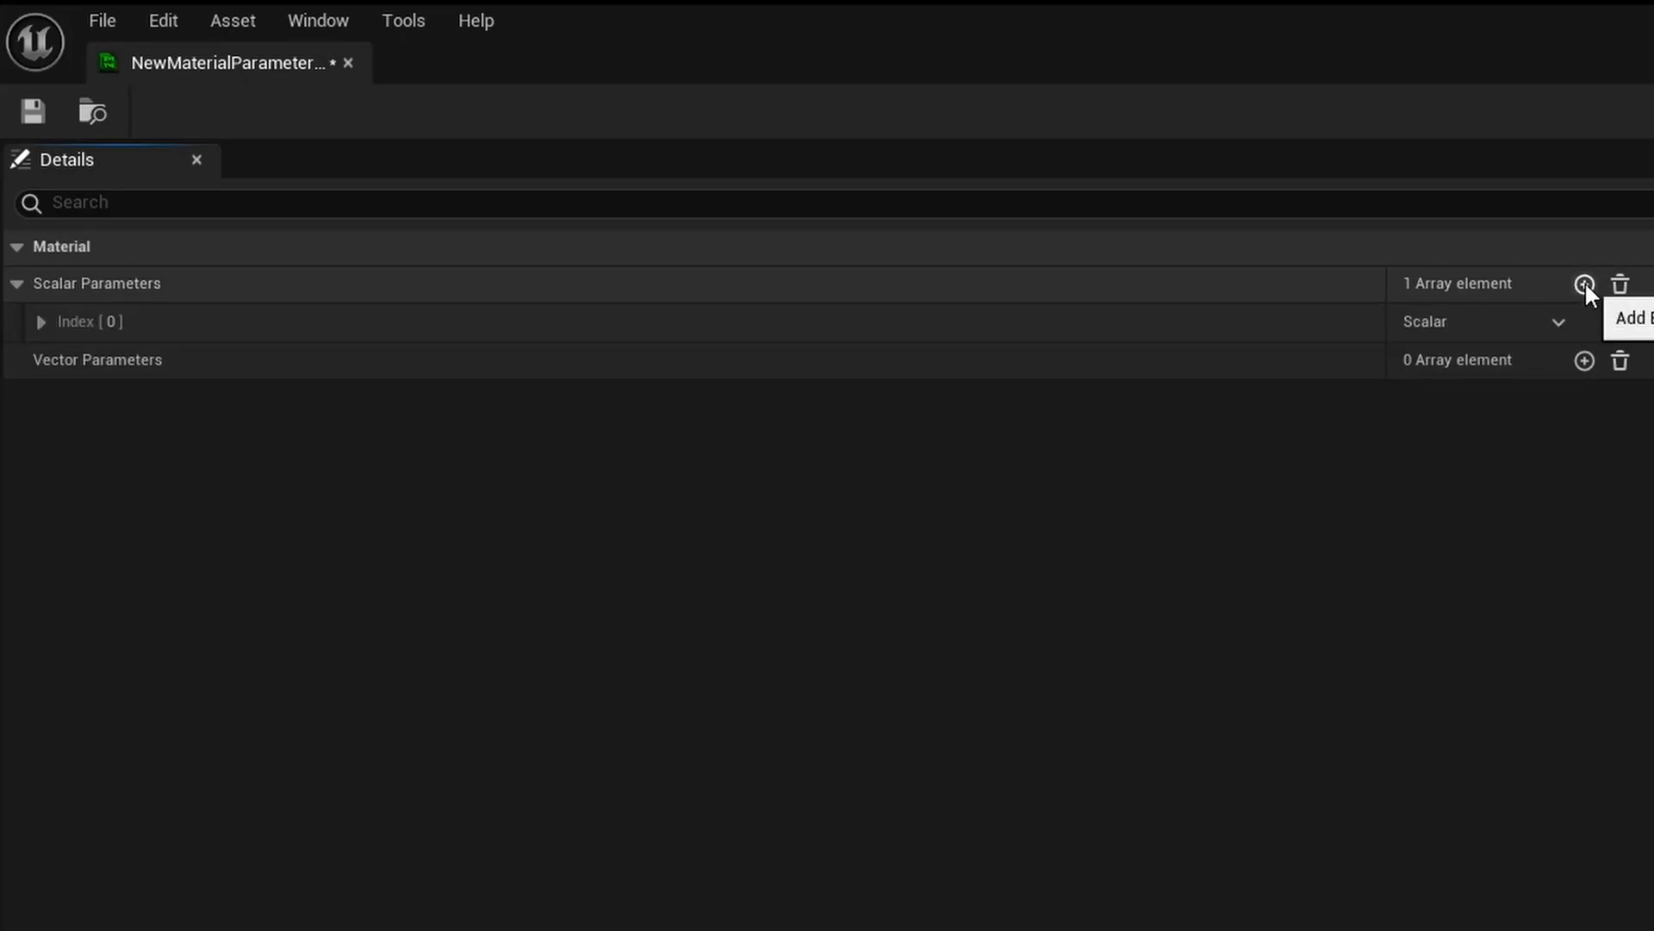
{"action": "left_click", "coordinate": [1584, 360]}
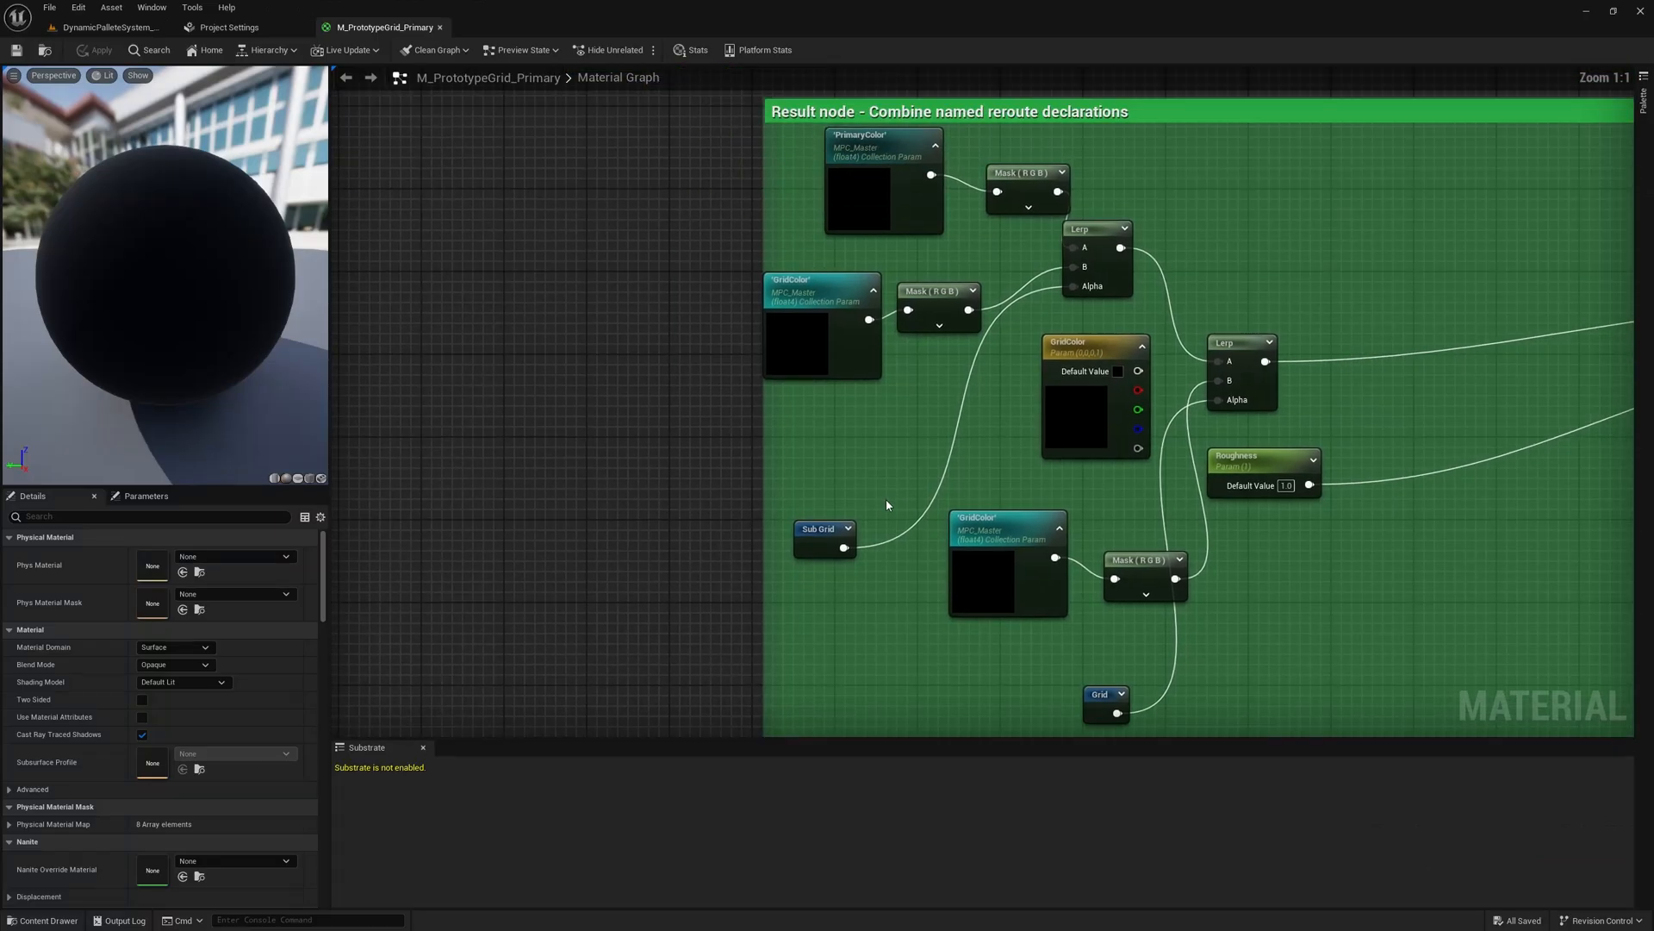
{"action": "left_click", "coordinate": [820, 326]}
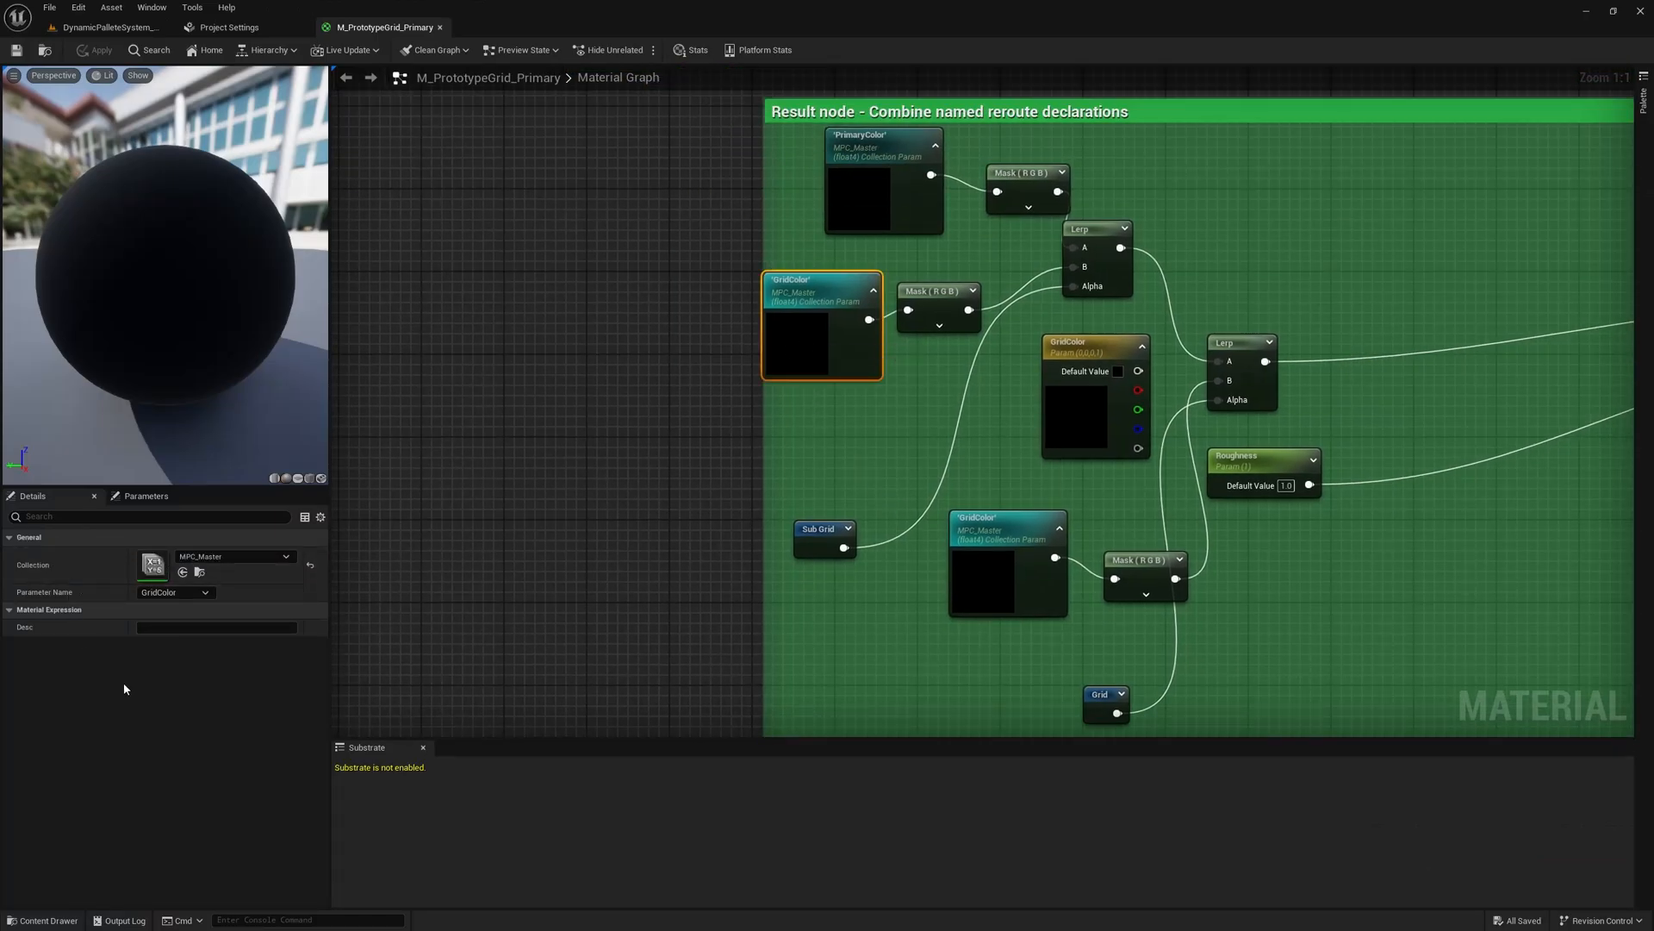